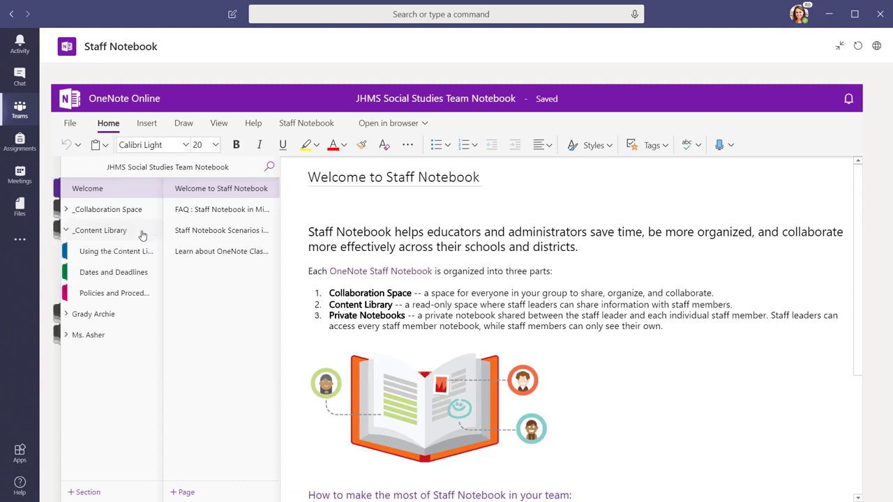
# Show the Dates and Deadlines section's planning-material page in the Content Library
pyautogui.click(113, 272)
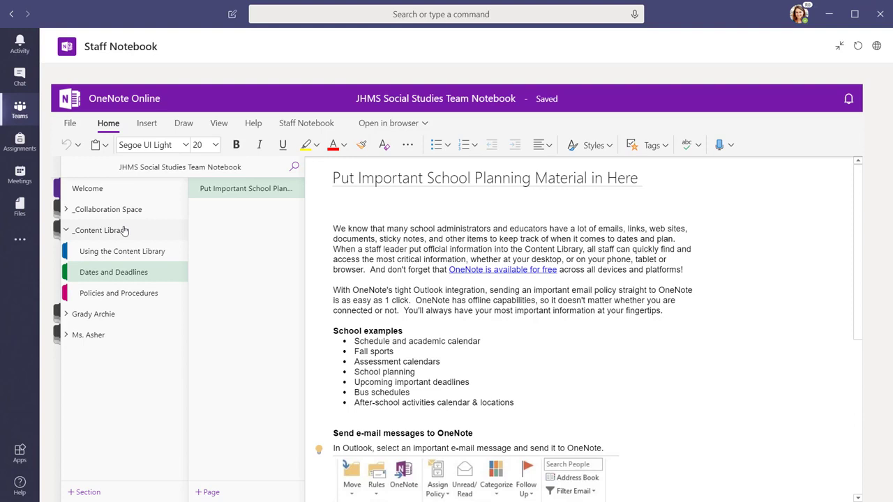